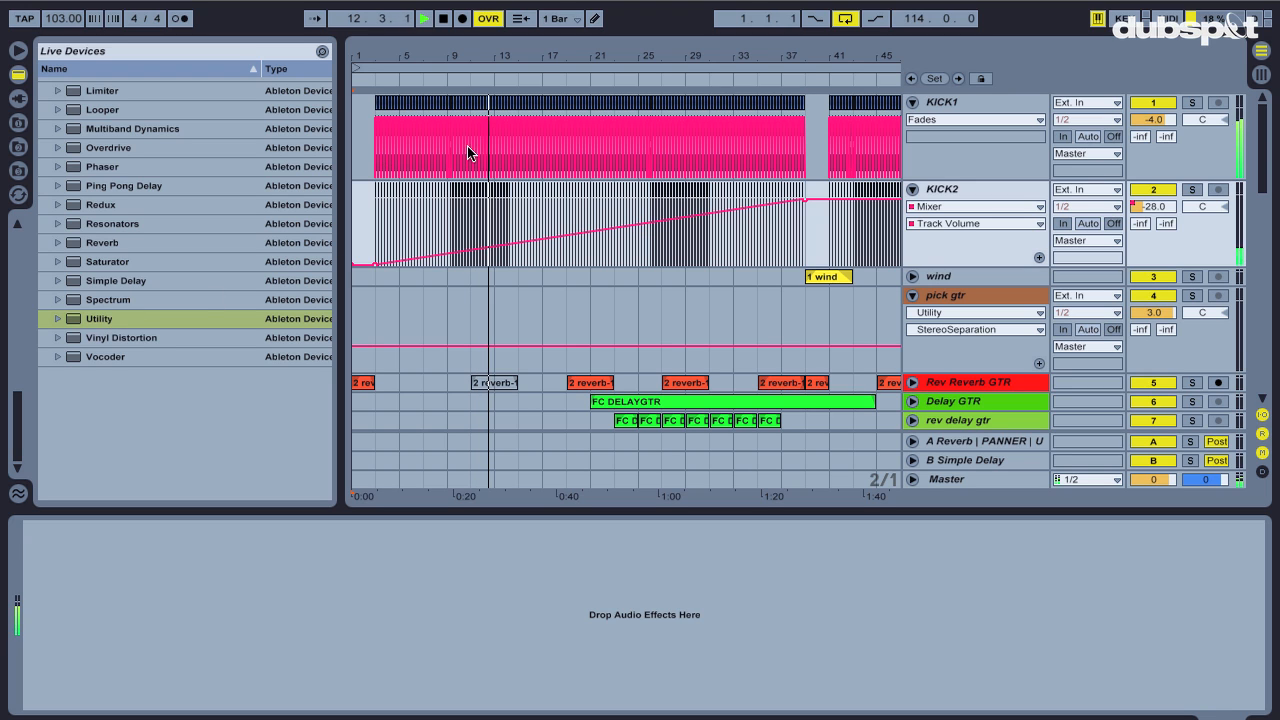
- Scroll down the Arrangement View to reach the Rev Reverb GTR track
scroll("down", 3)
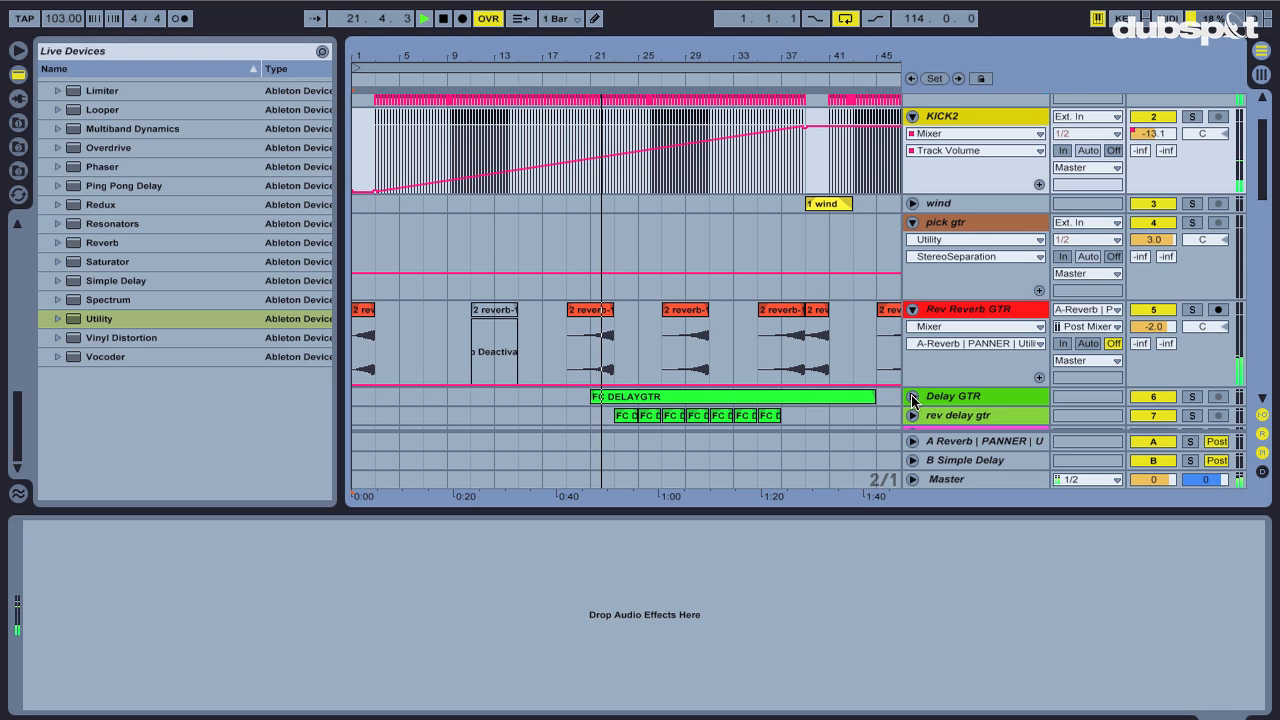
scroll("down", 3)
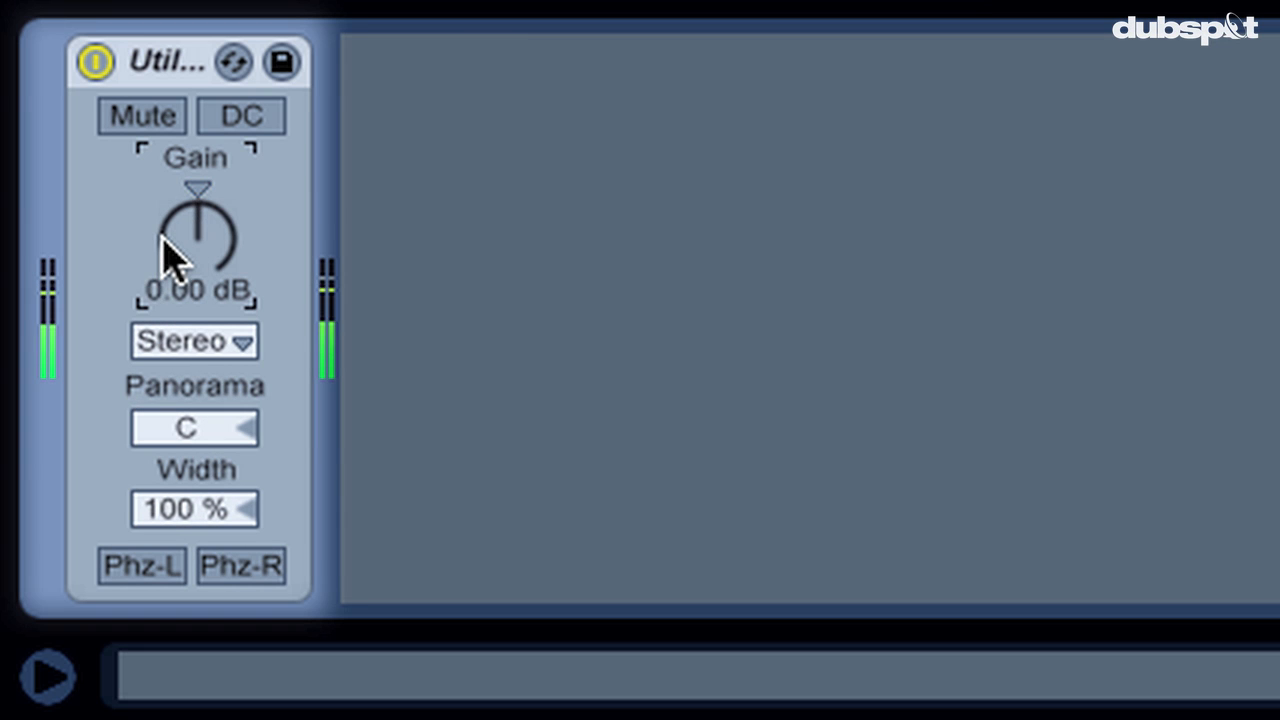
- Review the Utility channel mode options and keep it on Stereo
left_click(195, 341)
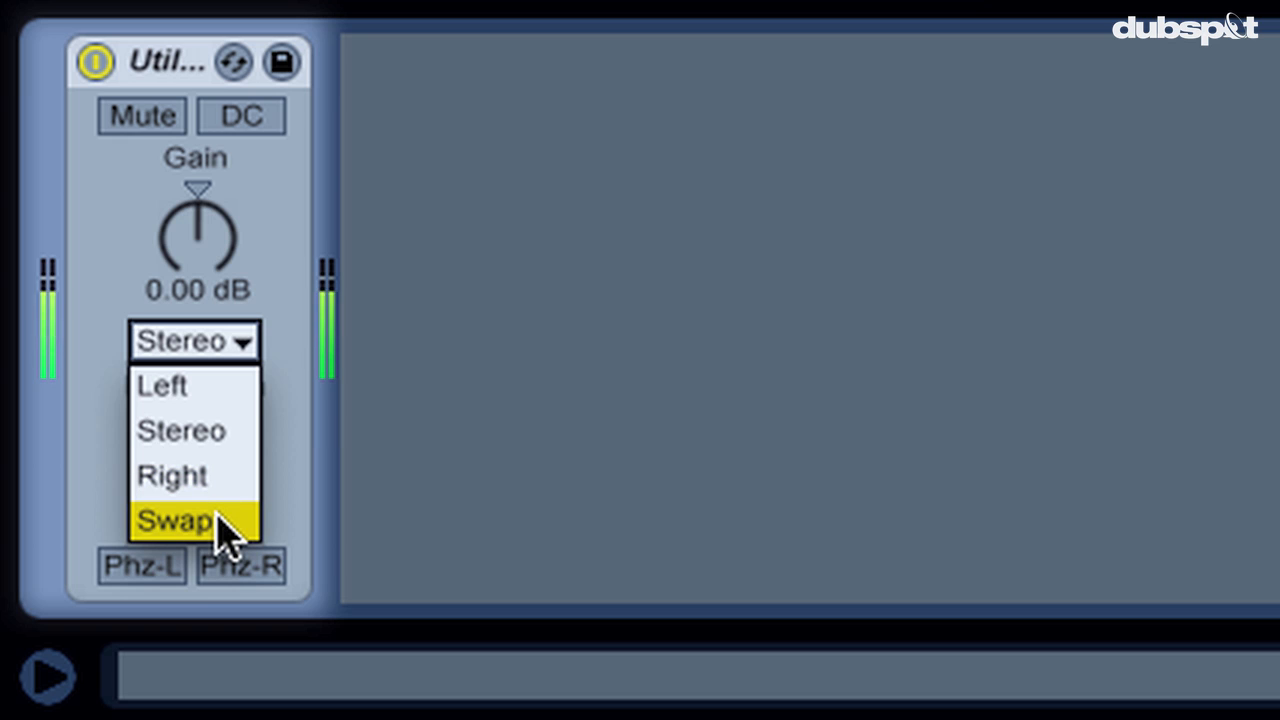
mouse_move(220, 440)
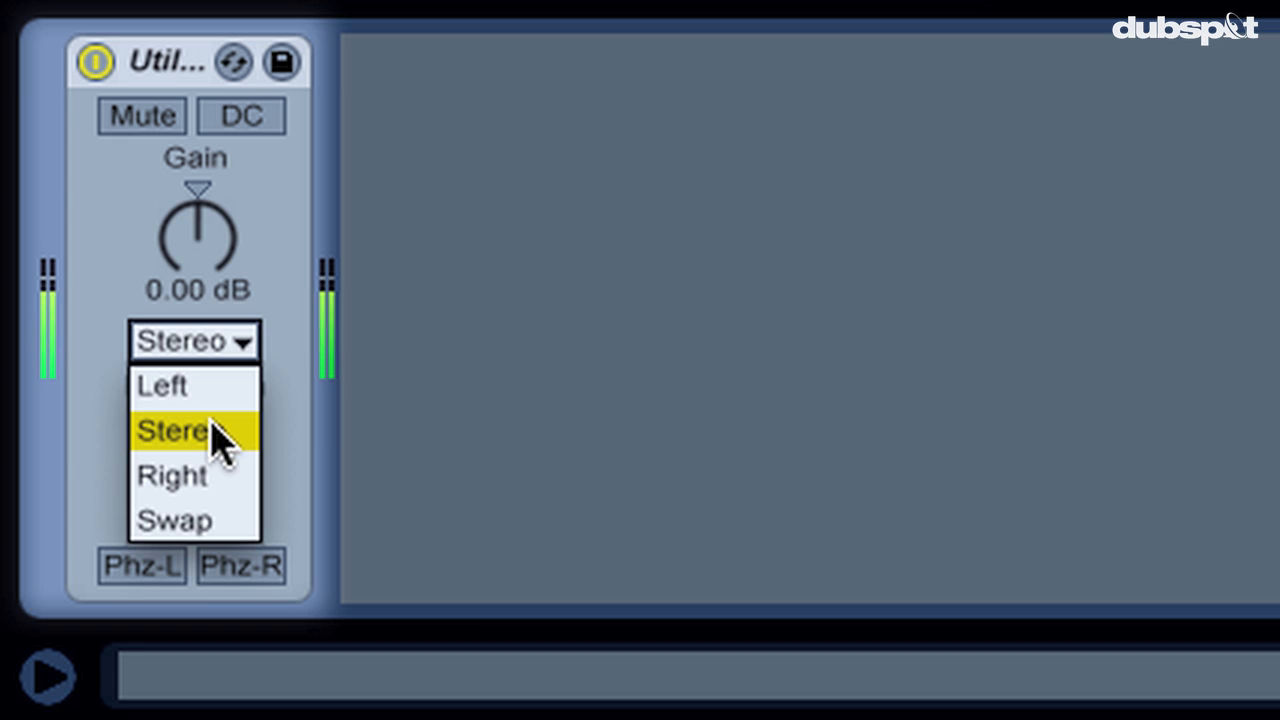
left_click(175, 431)
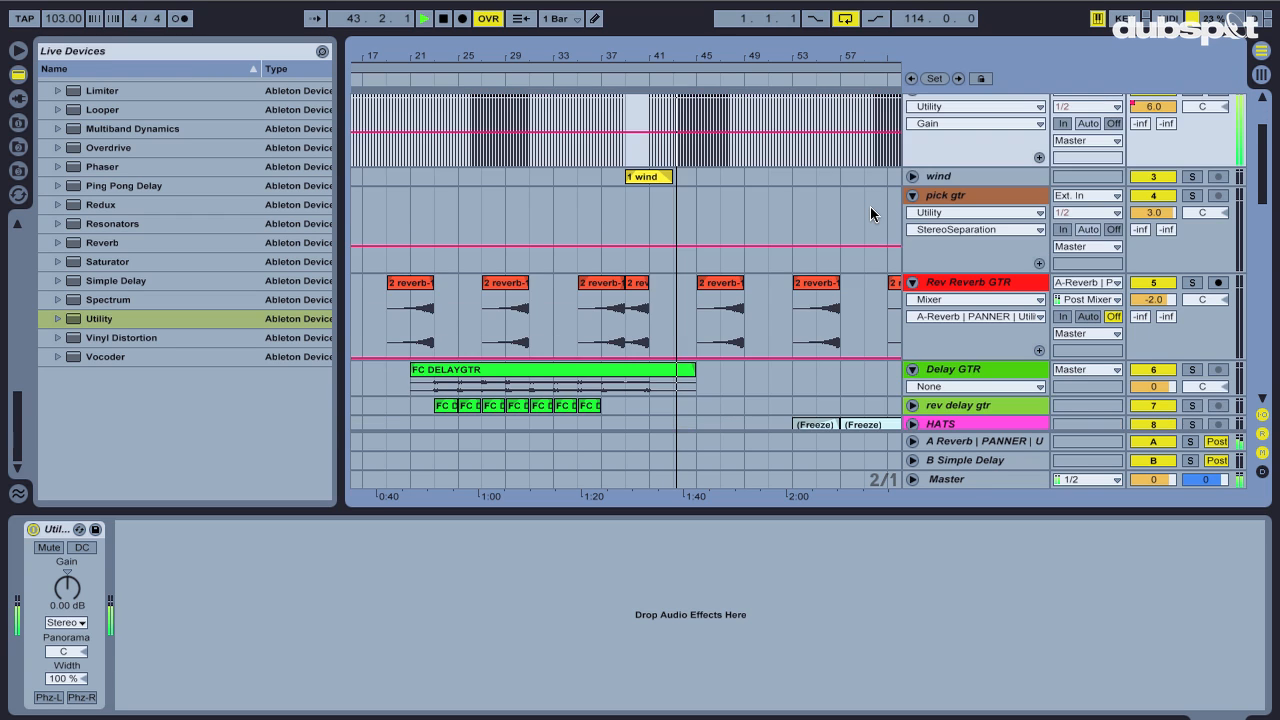
- Solo the ARP SYNTH GROUP track and release it again
scroll("down", 3)
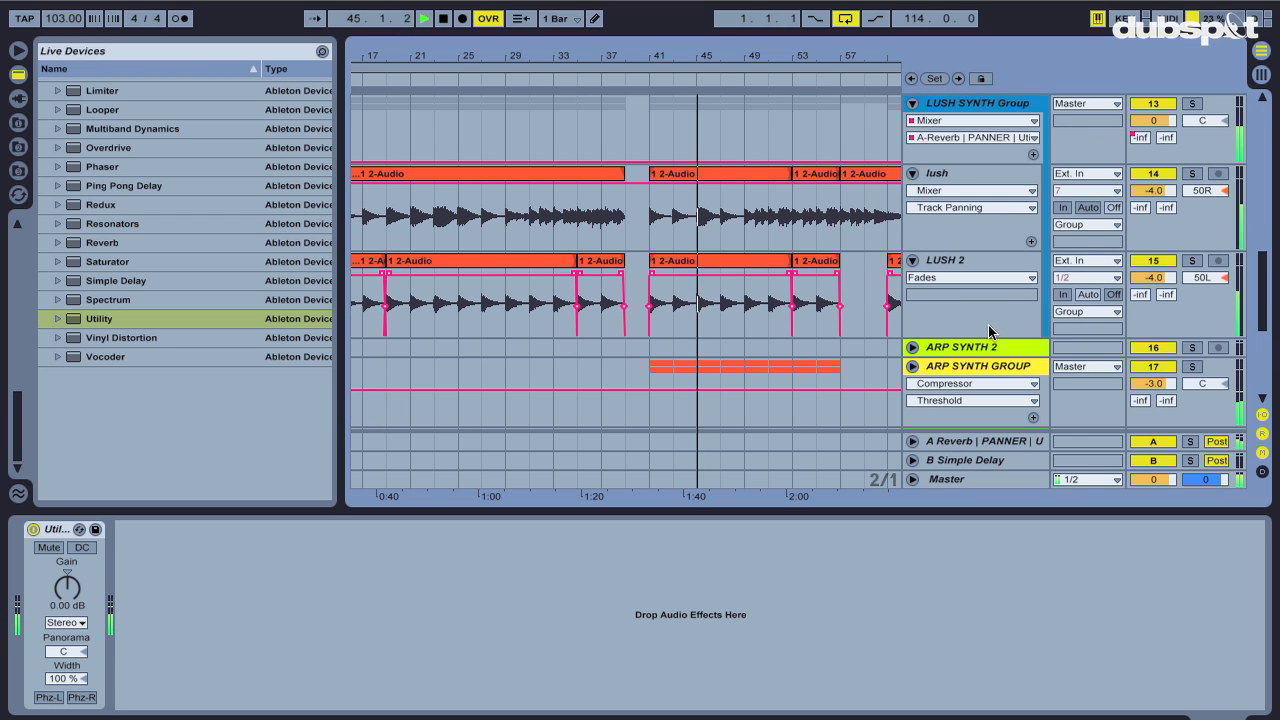
left_click(1191, 366)
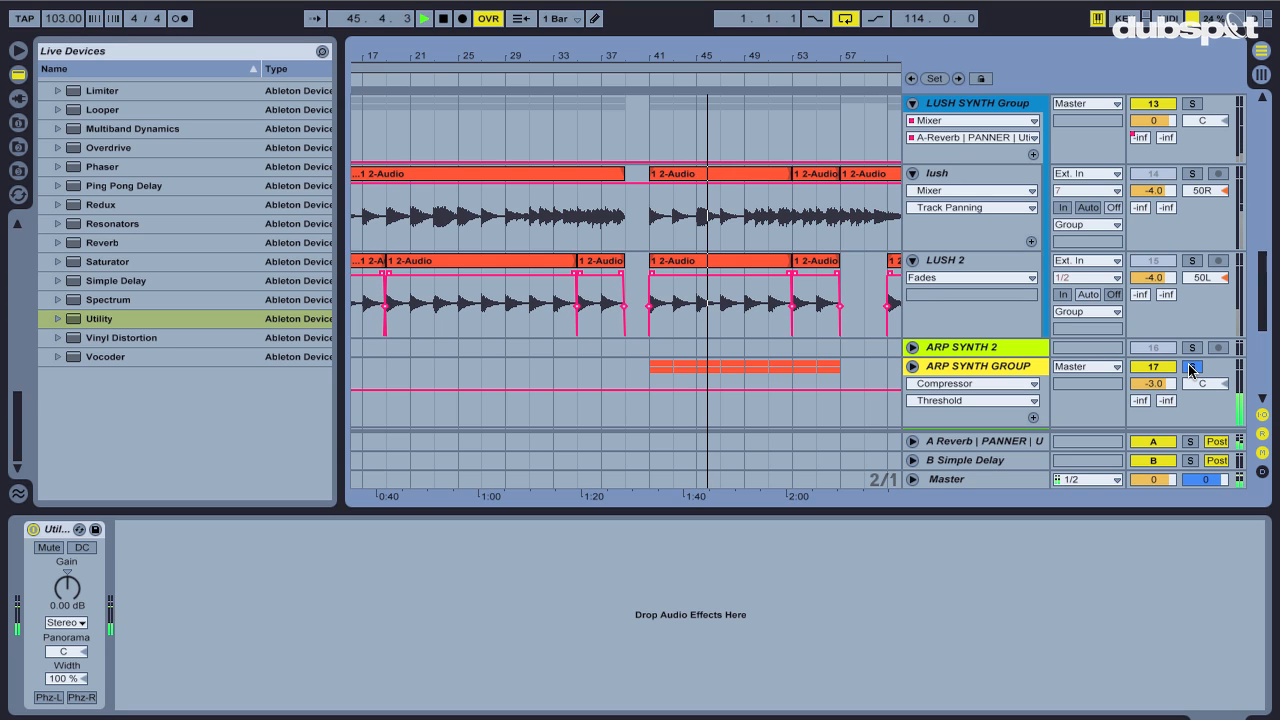
left_click(1192, 366)
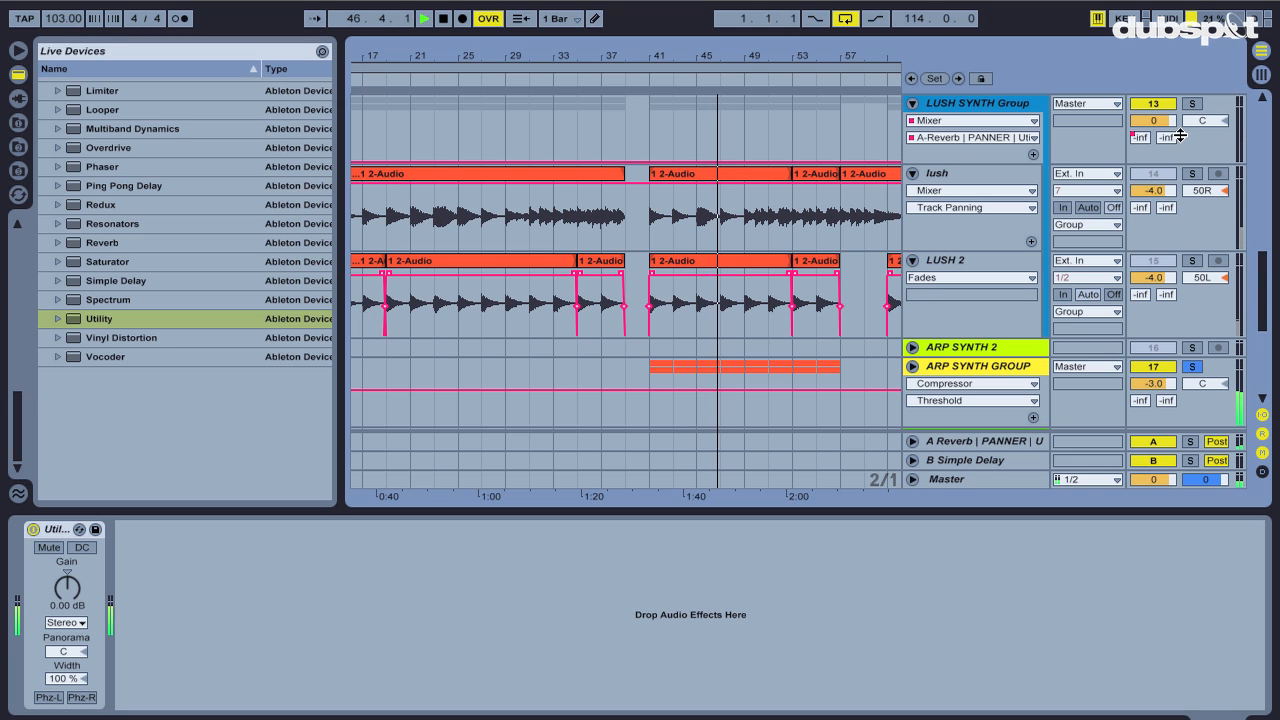
scroll("down", 3)
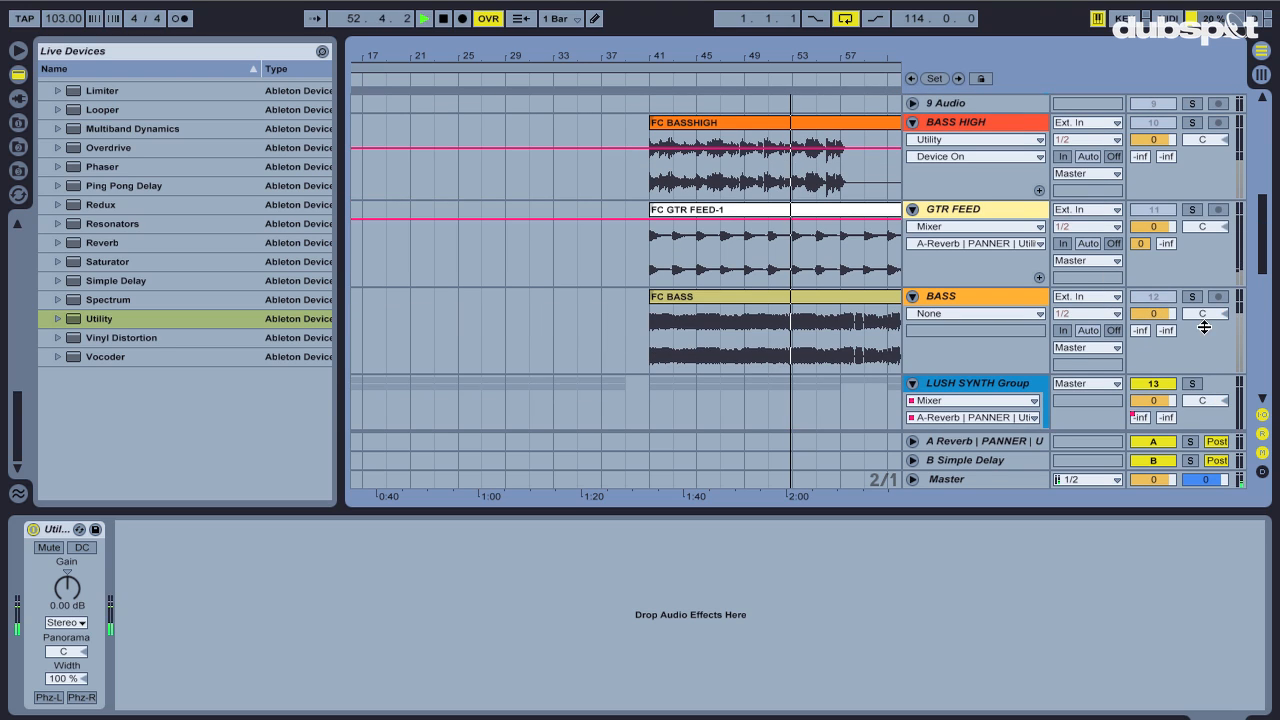
- Solo BASS, then switch the solo to BASS HIGH to audition it alone
left_click(1191, 296)
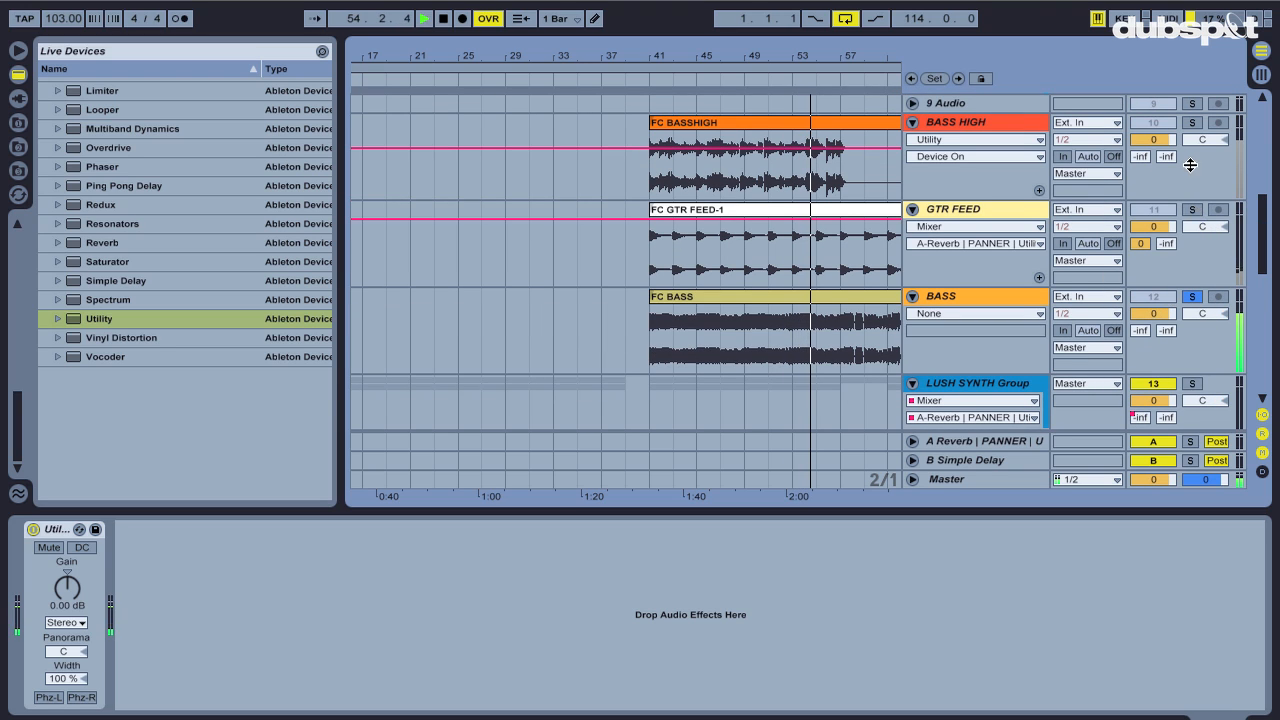
left_click(1192, 122)
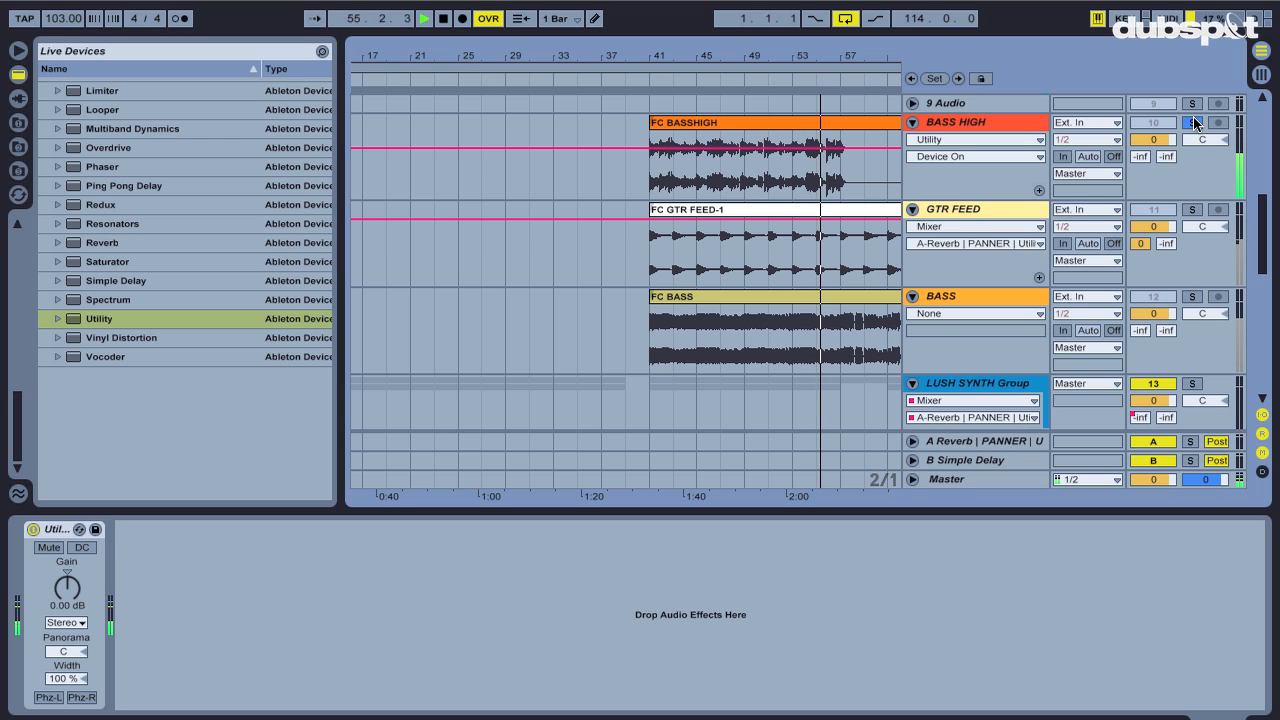
left_click(1192, 122)
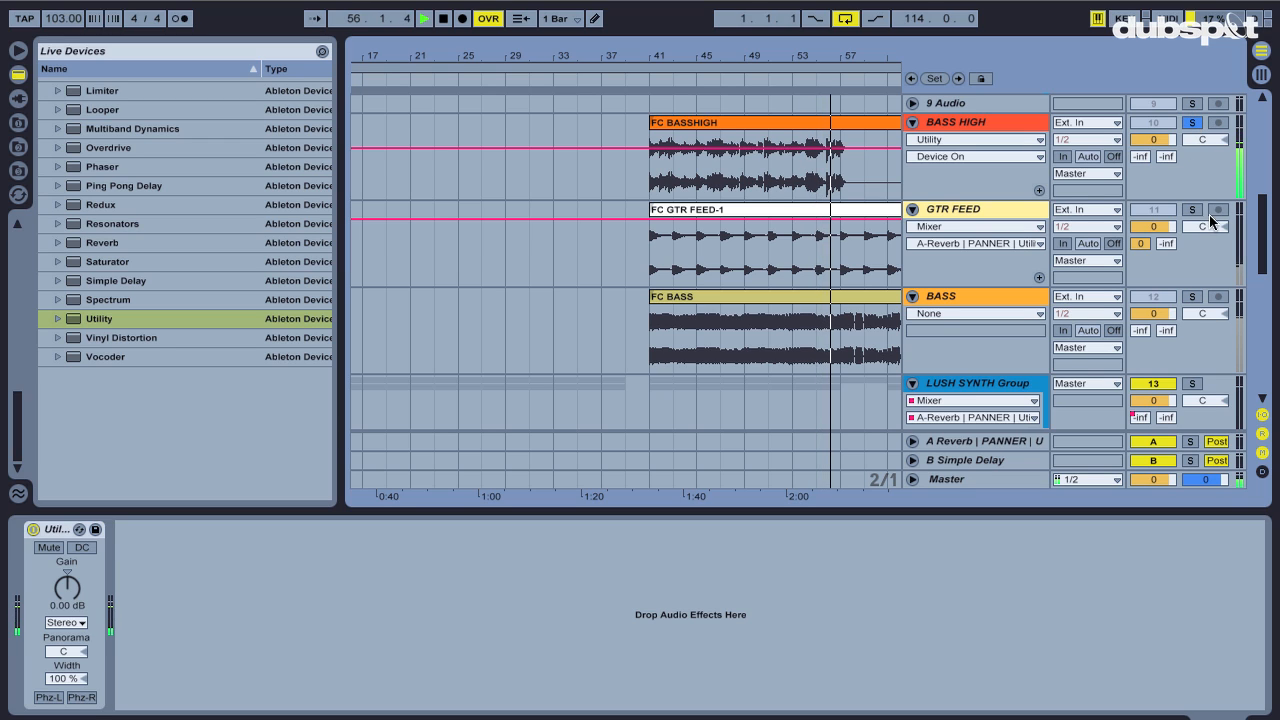
left_click(1191, 209)
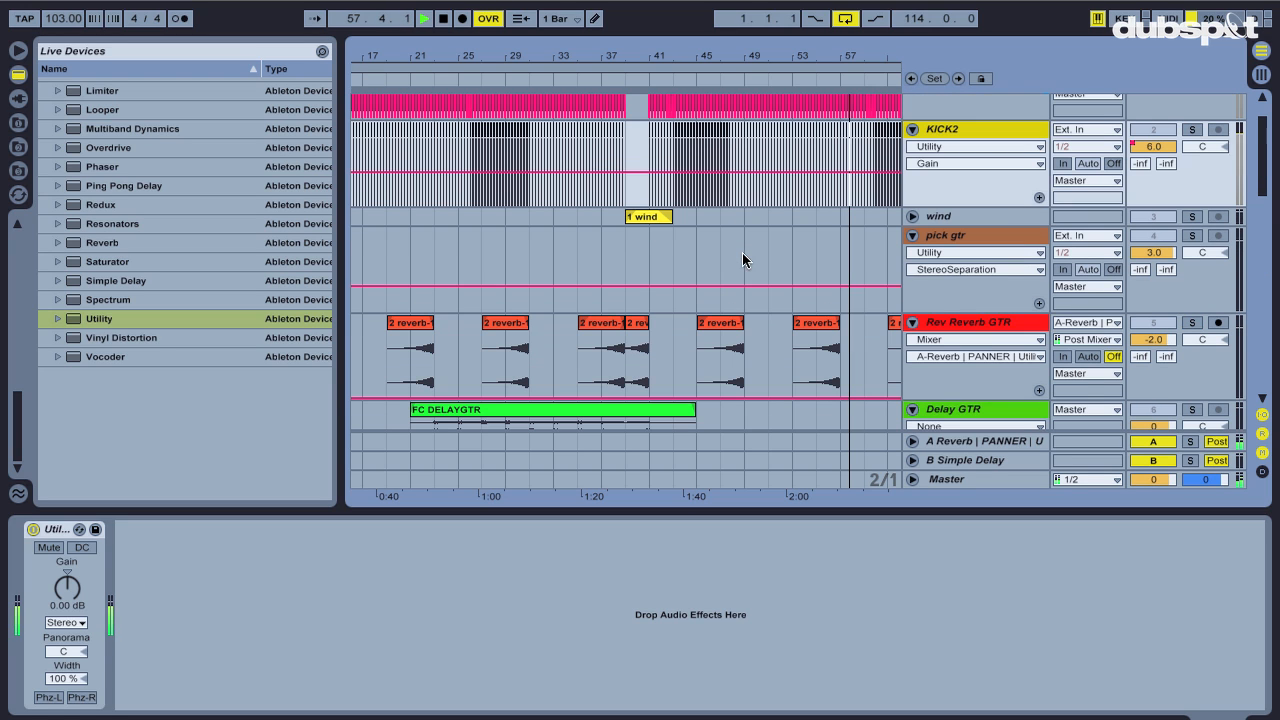
scroll("down", 3)
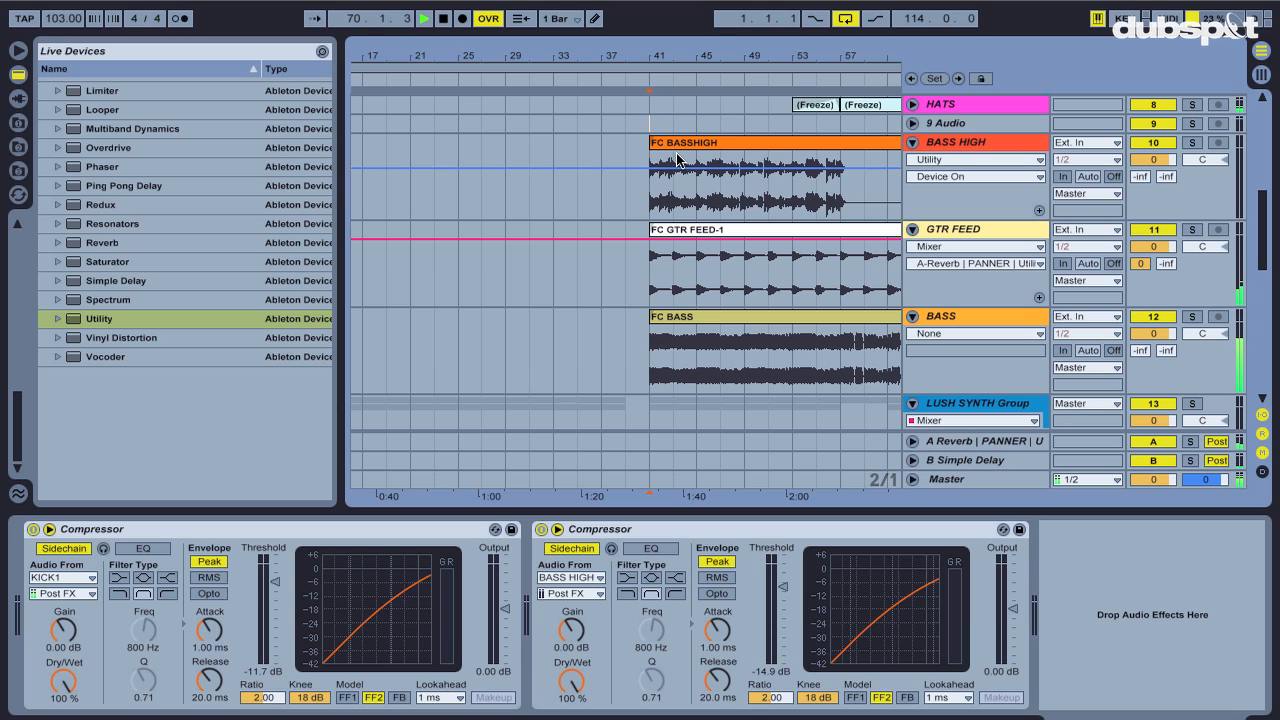
- Unsolo and view BASS's two Compressors keyed from KICK1 and BASS HIGH
left_click(680, 145)
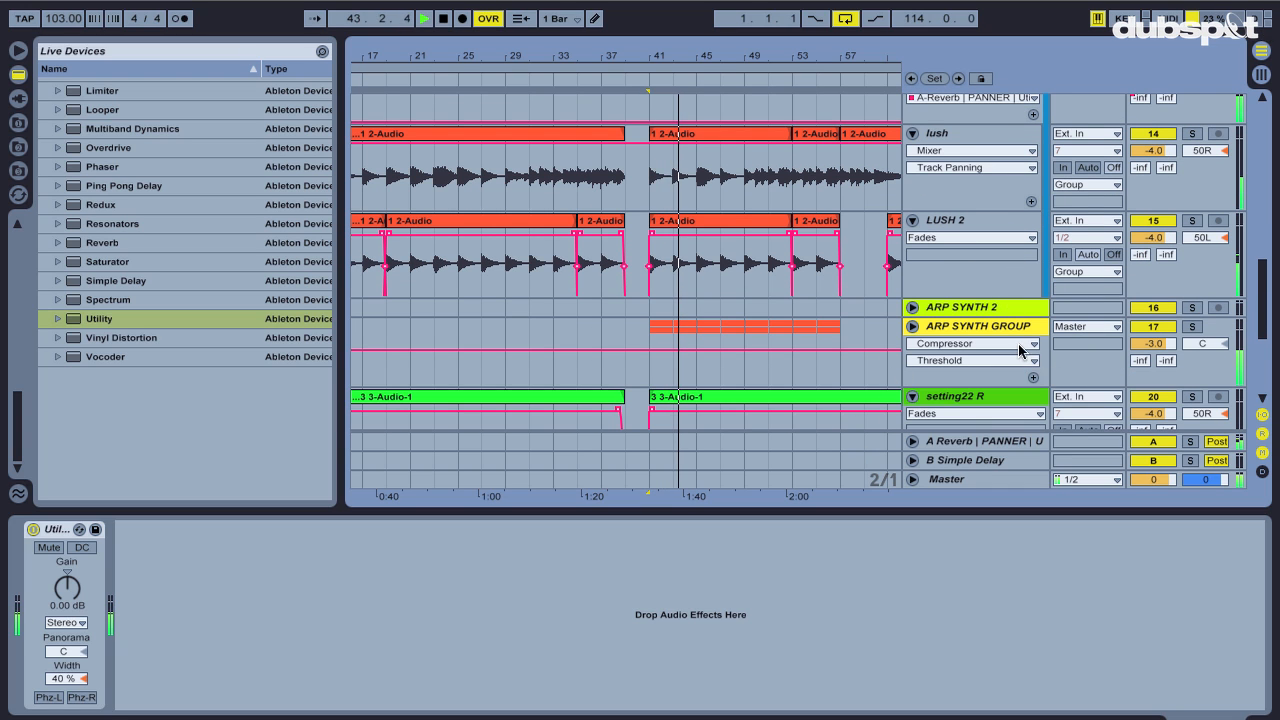
- Select the bass tracks to show Utility Width 75%, versus the synth's 40%
left_click(968, 326)
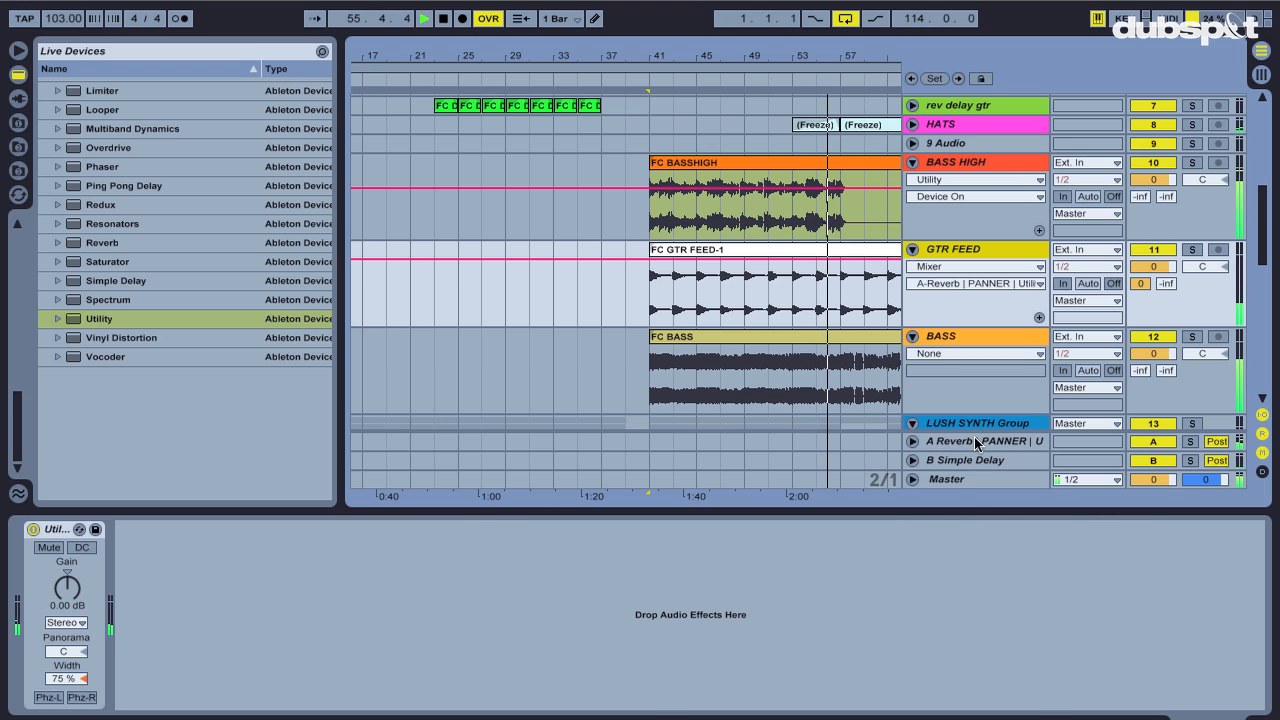
- Inspect the A Reverb return's PANNER chain Auto Pan, then unfold and refold the track
left_click(974, 441)
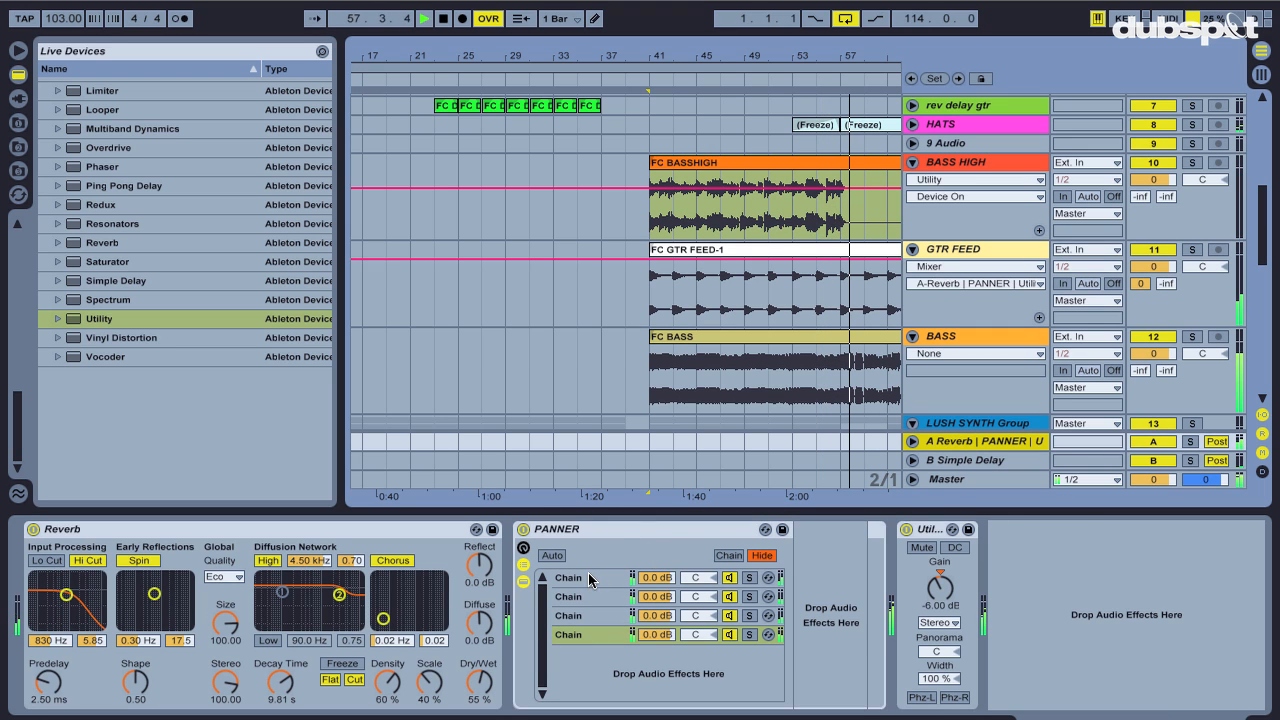
left_click(568, 596)
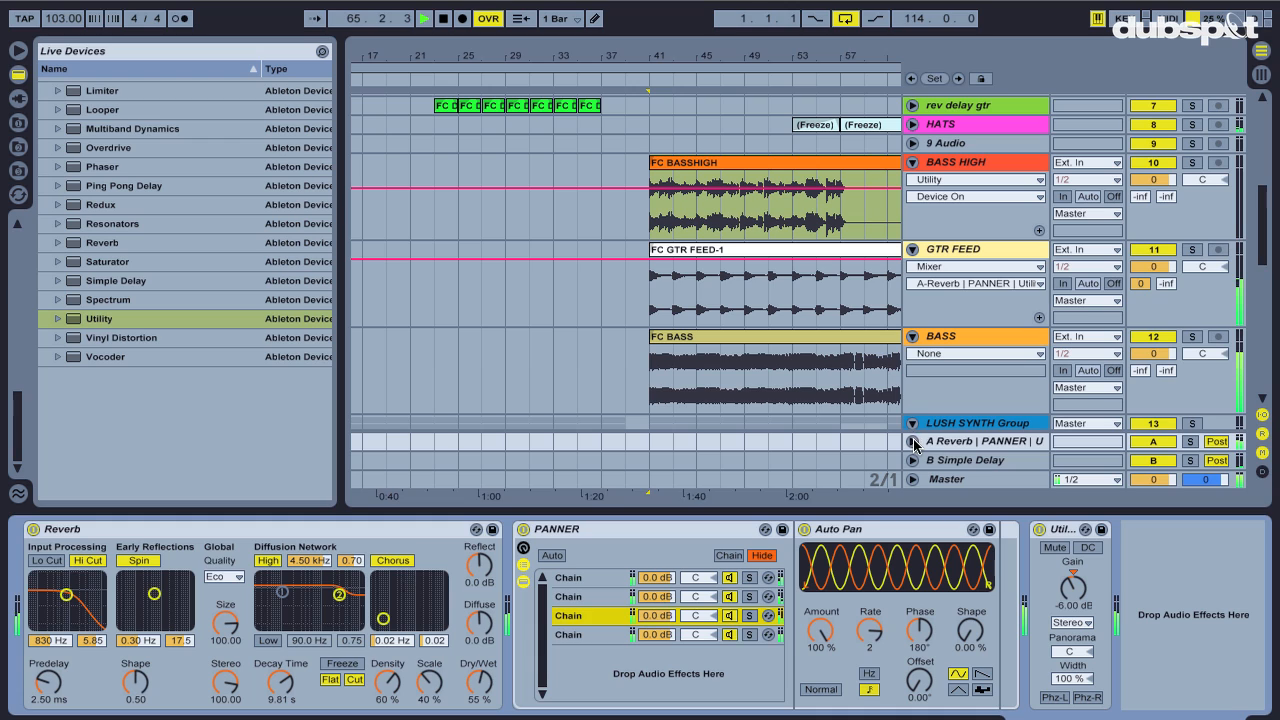
left_click(911, 422)
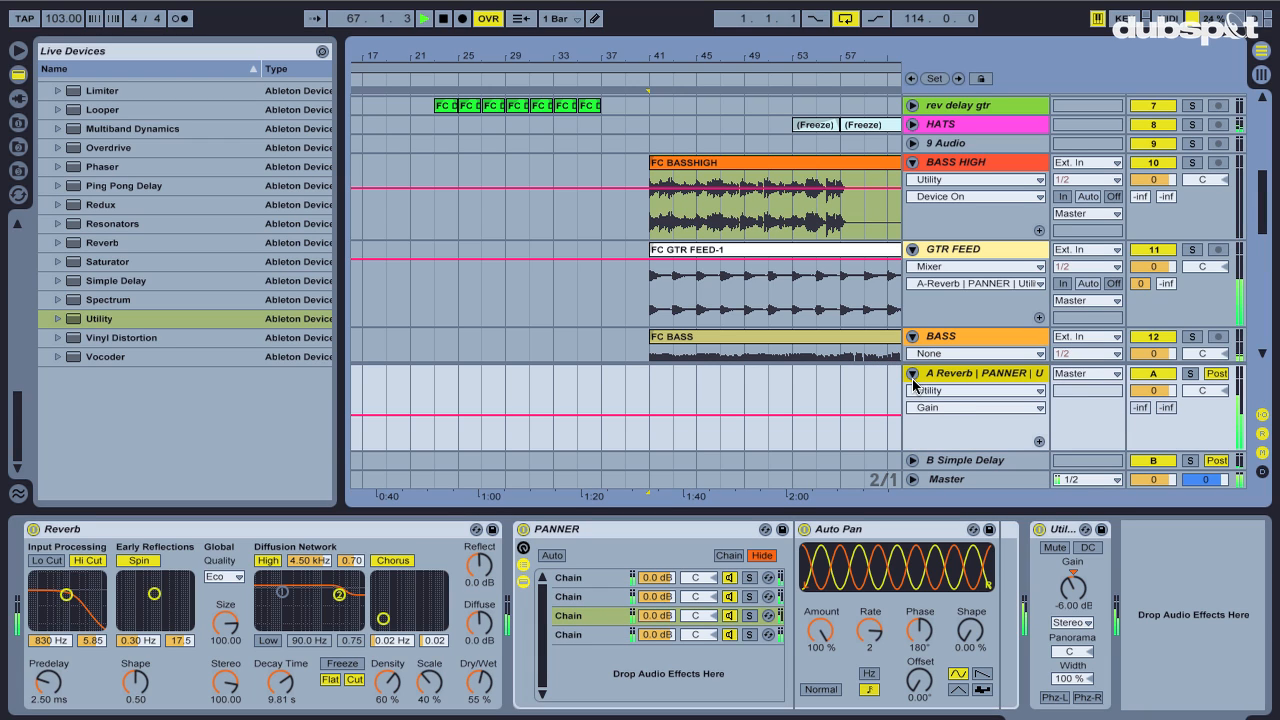
left_click(912, 373)
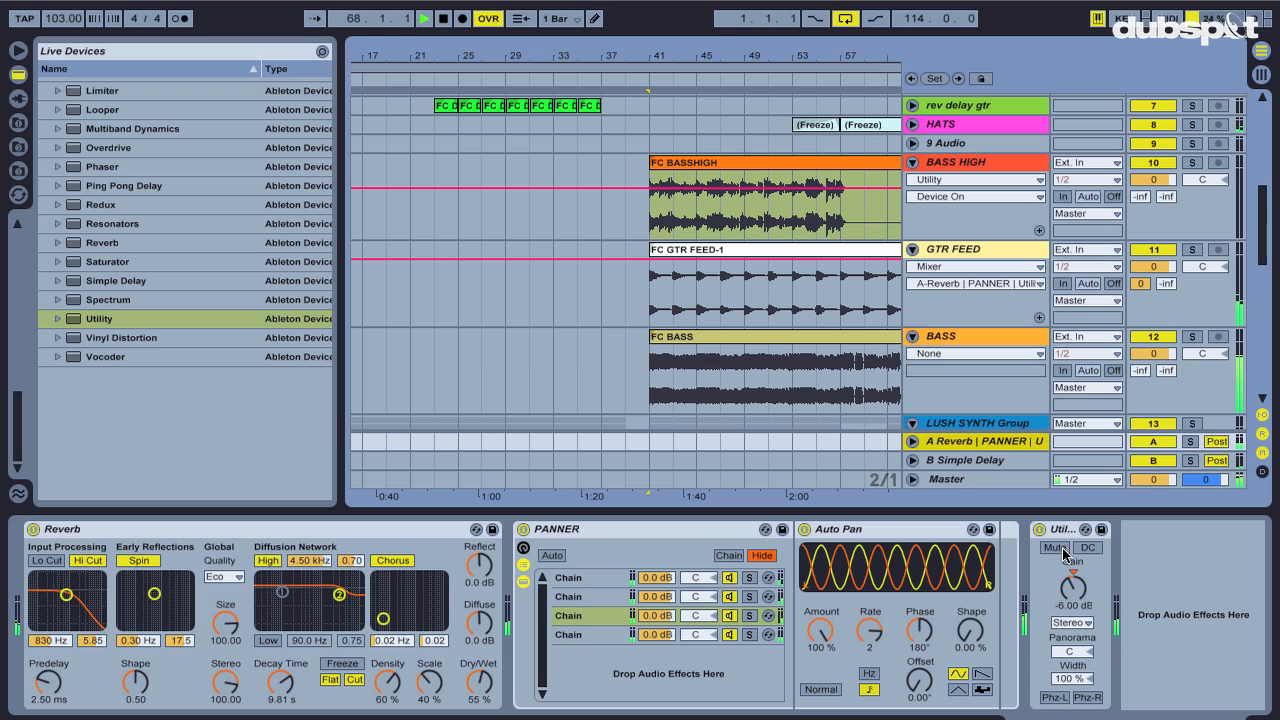